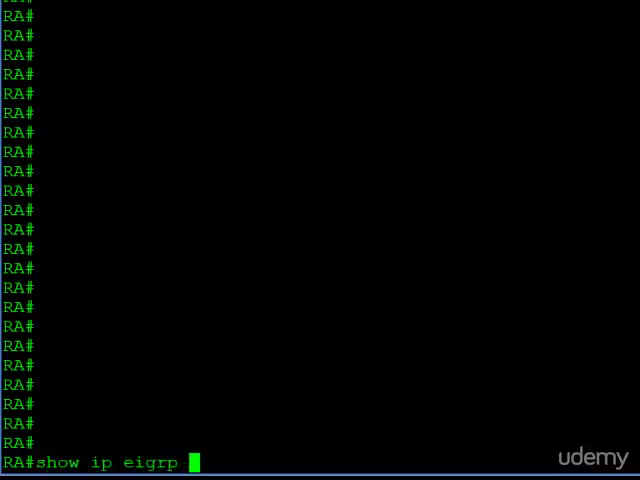
# Run 'show ip eigrp neighbors' on RA to confirm EIGRP 21 has no neighbors.
pyautogui.press('Return')
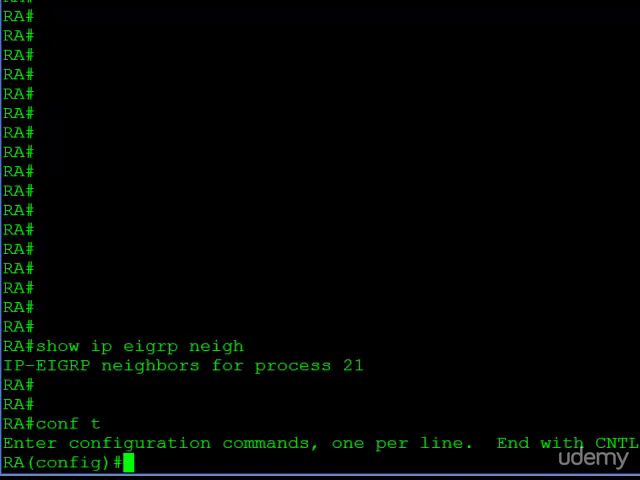
pyautogui.write('key')
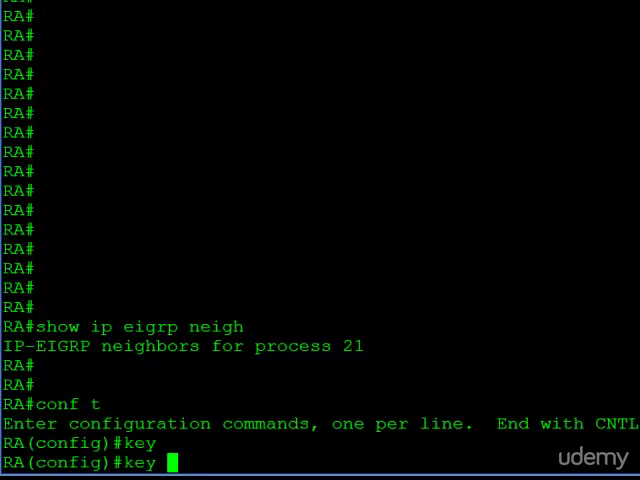
pyautogui.write('chain')
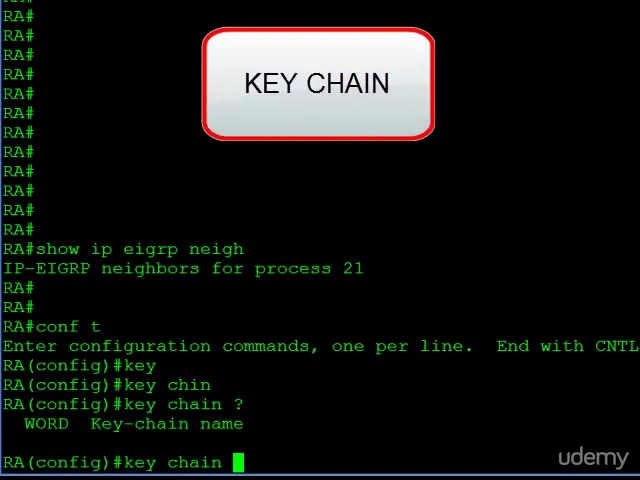
pyautogui.write('color')
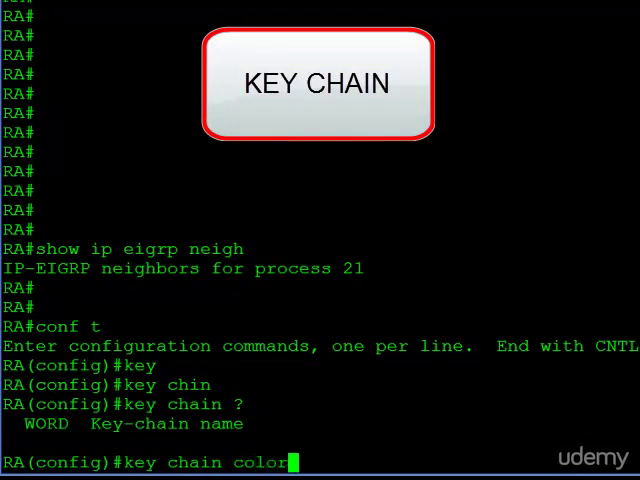
pyautogui.press('Return')
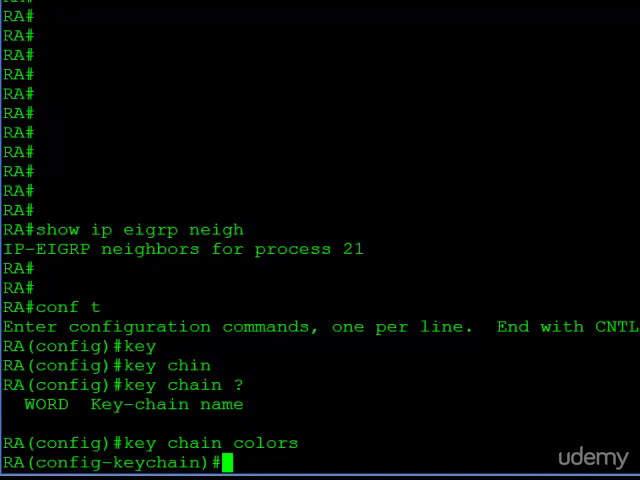
pyautogui.write('key 1')
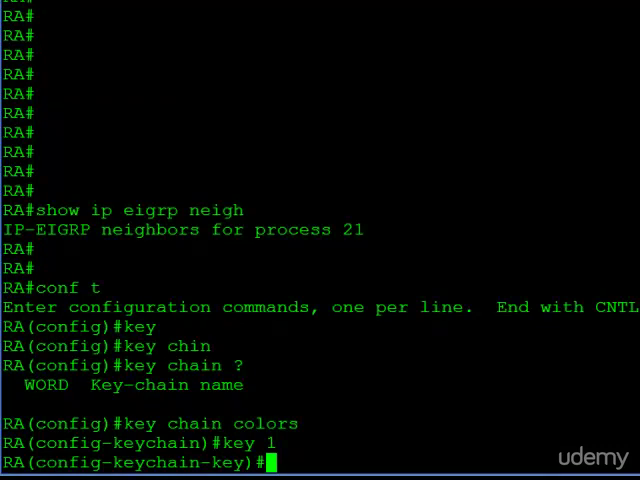
pyautogui.write('key')
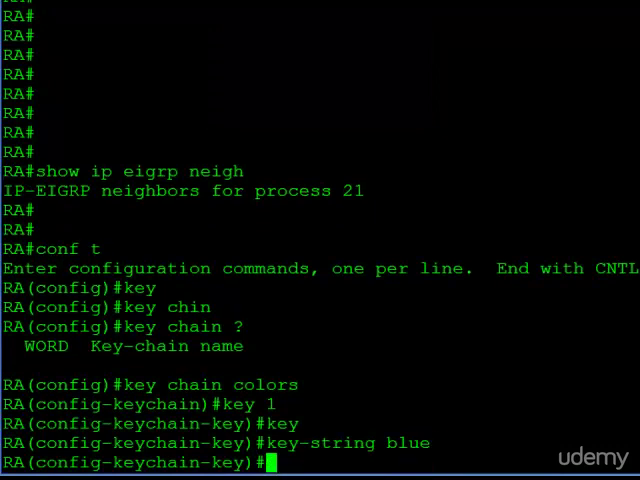
pyautogui.write('exit')
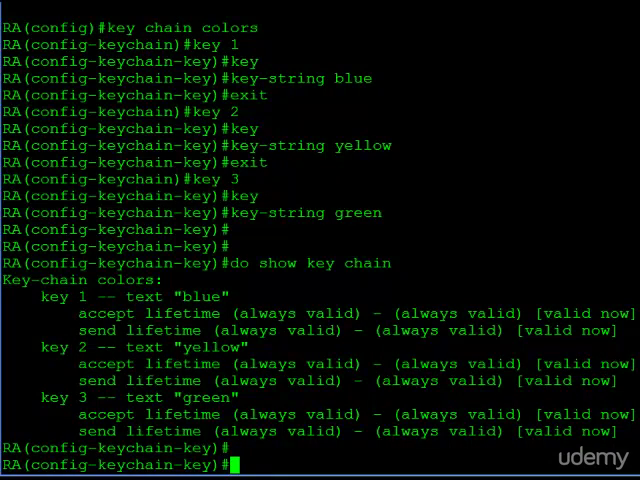
# Give key 3 an accept lifetime of 00:00:00 1 Jan 2012 to 12:00:00 1 Feb 2012.
pyautogui.write('accept-lifetime 00:00:00')
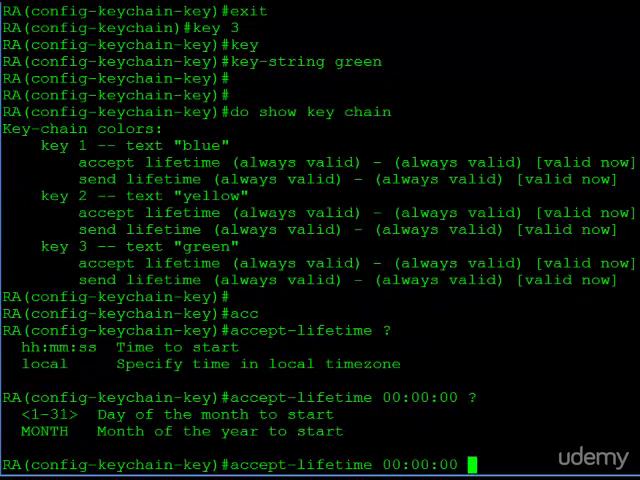
pyautogui.write('1')
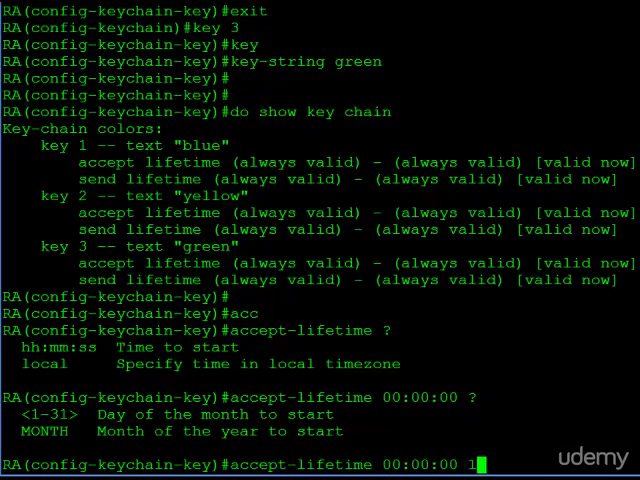
pyautogui.write('january')
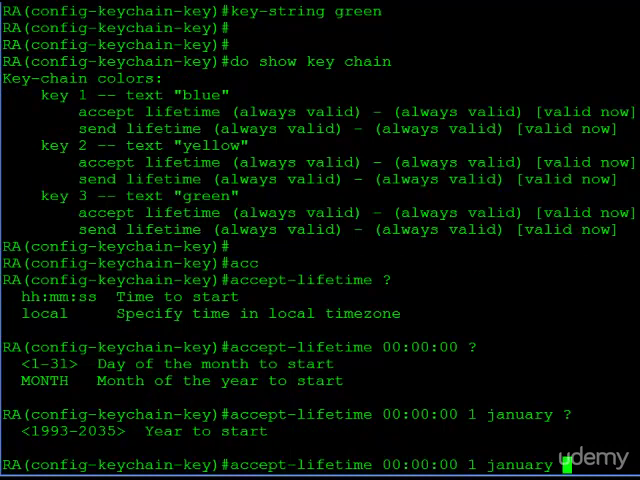
pyautogui.write('2012 12:00:00 1 february')
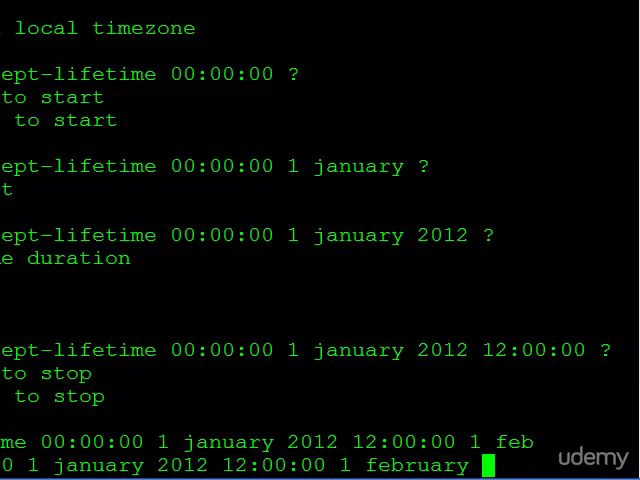
pyautogui.write('2012')
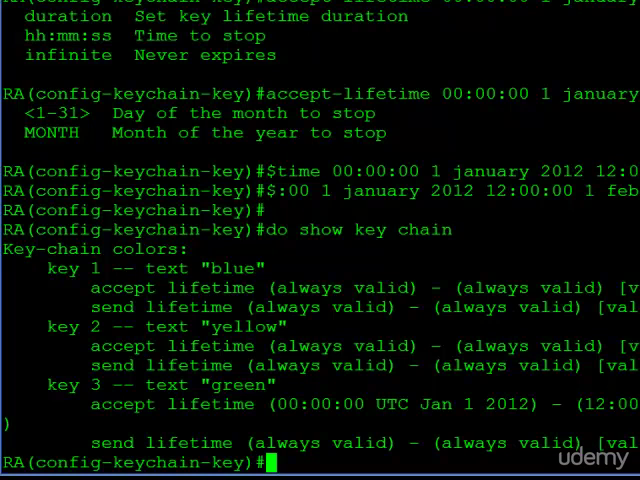
# Enable 'ip authentication mode eigrp 21 md5' on interface s0/0/0.
pyautogui.write('int s0/0/0')
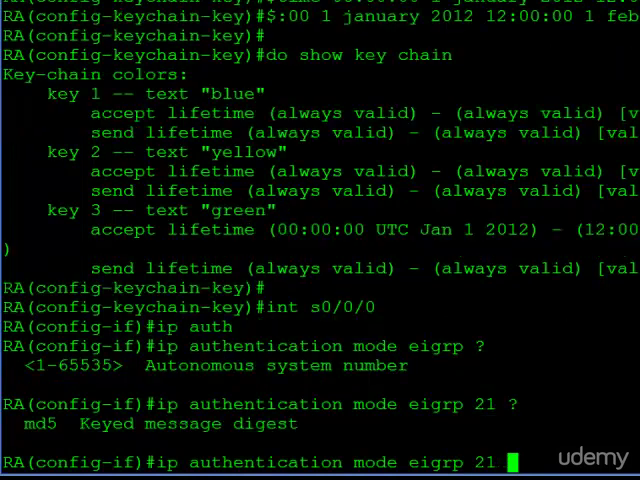
pyautogui.write('md5')
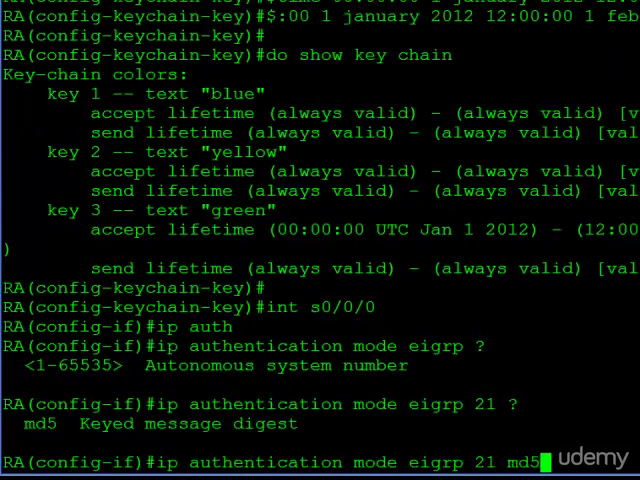
pyautogui.press('Return')
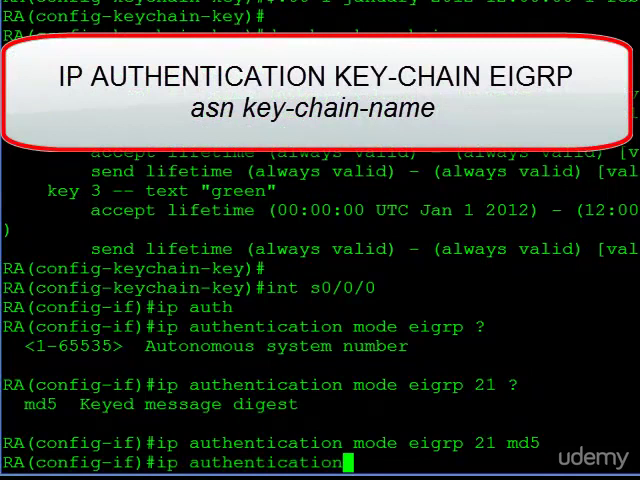
# Apply 'ip authentication key-chain eigrp 21 colors' to interface s0/0/0.
pyautogui.write('key-chain')
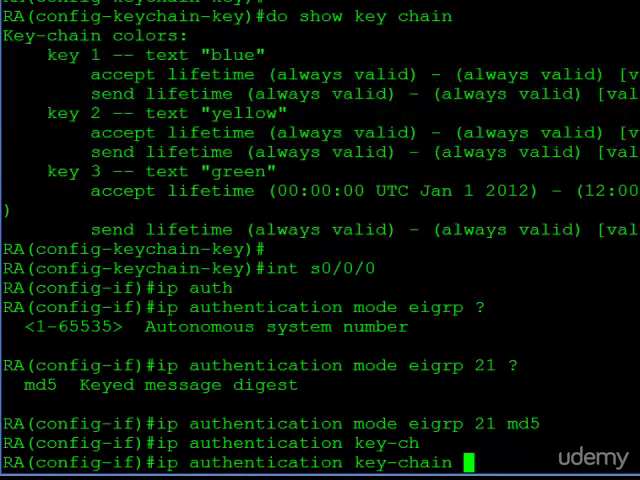
pyautogui.write('eigrp')
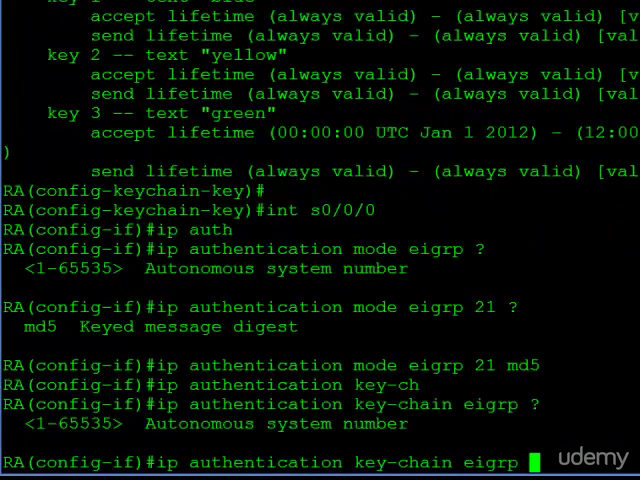
pyautogui.write('21 ?')
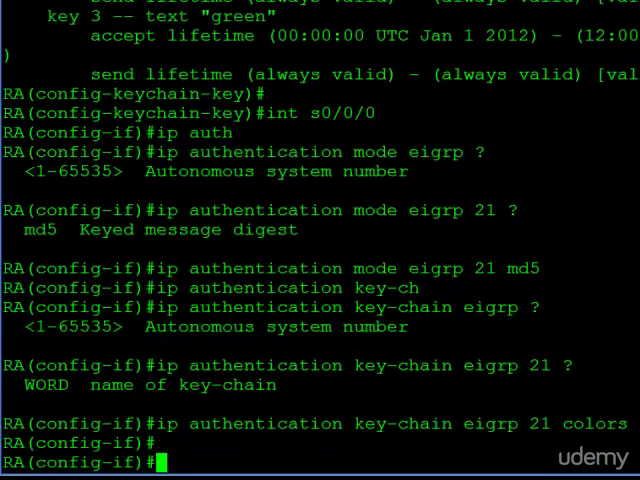
pyautogui.write('do')
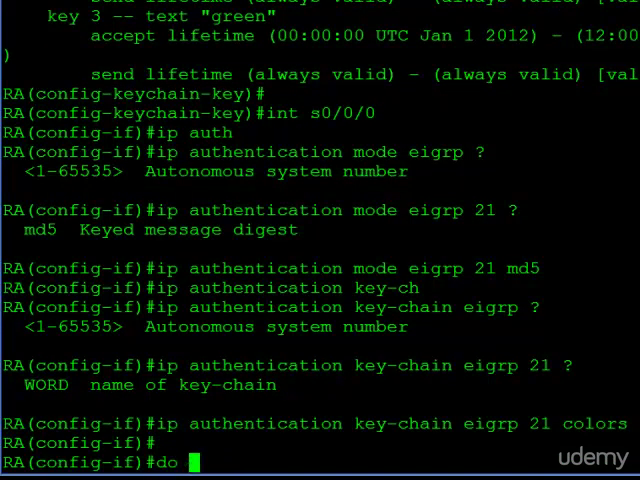
# Check the s0/0/0 running config, then confirm neighbor 172.16.1.2 for EIGRP 21.
pyautogui.write('show run int s0/0/0')
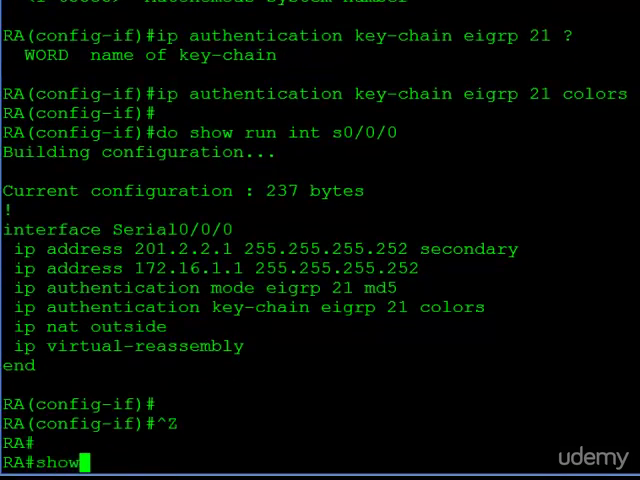
pyautogui.write('ip eigrp neih')
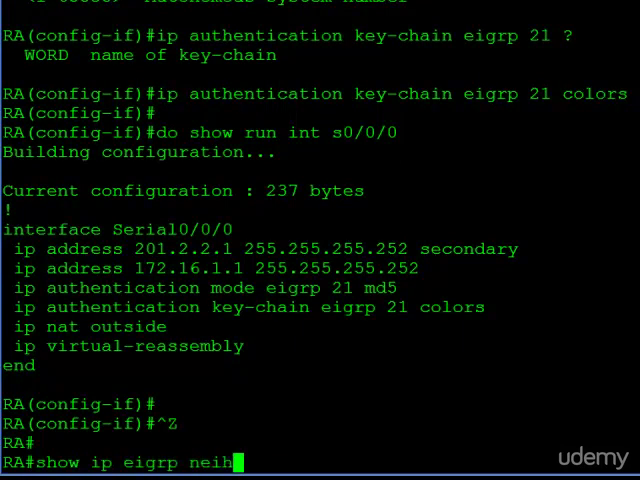
pyautogui.press('Return')
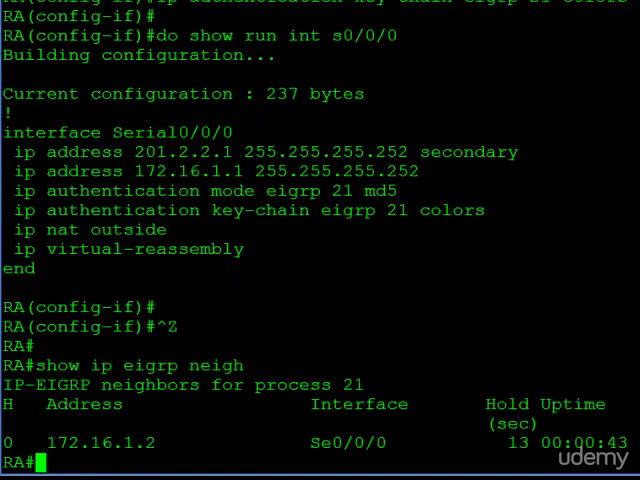